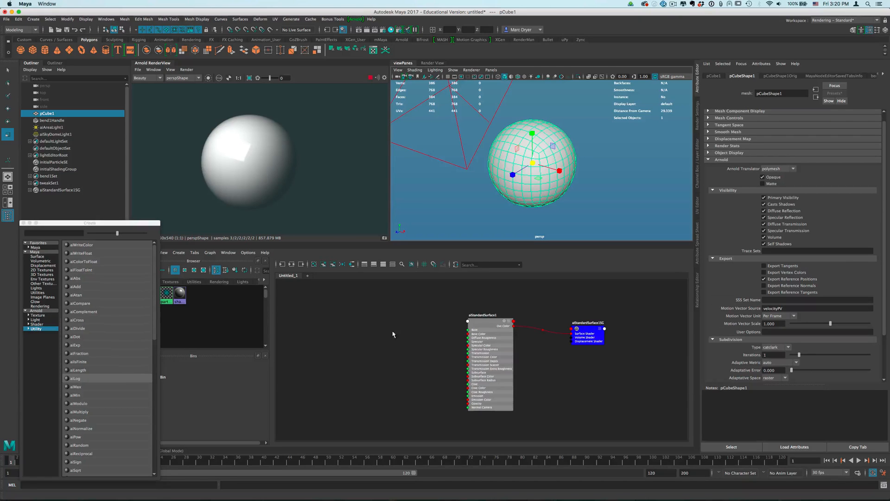
Step: Inspect the aiStandardSurface1 shader and its shading group in the Attribute Editor
click(482, 314)
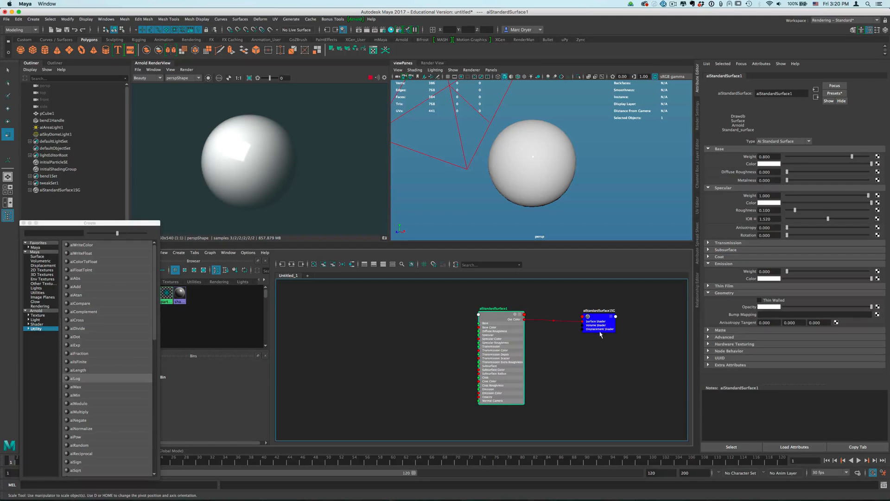
click(598, 324)
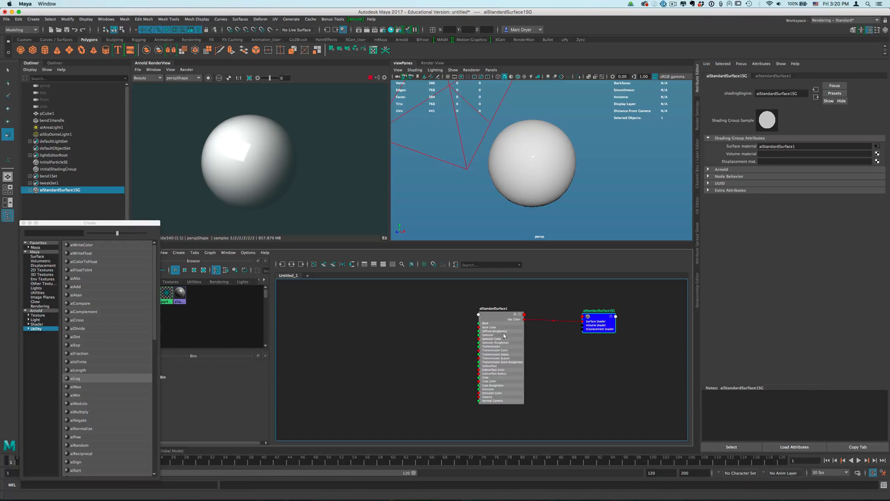
click(492, 308)
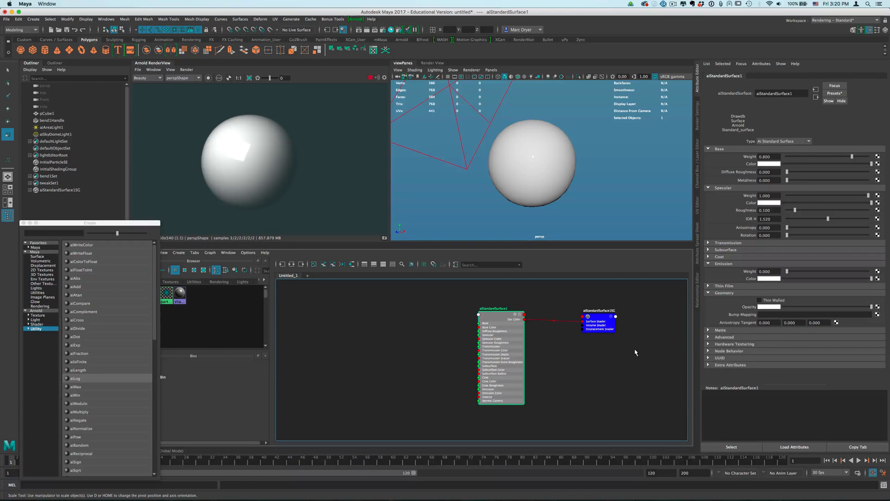
mouse_move(578, 371)
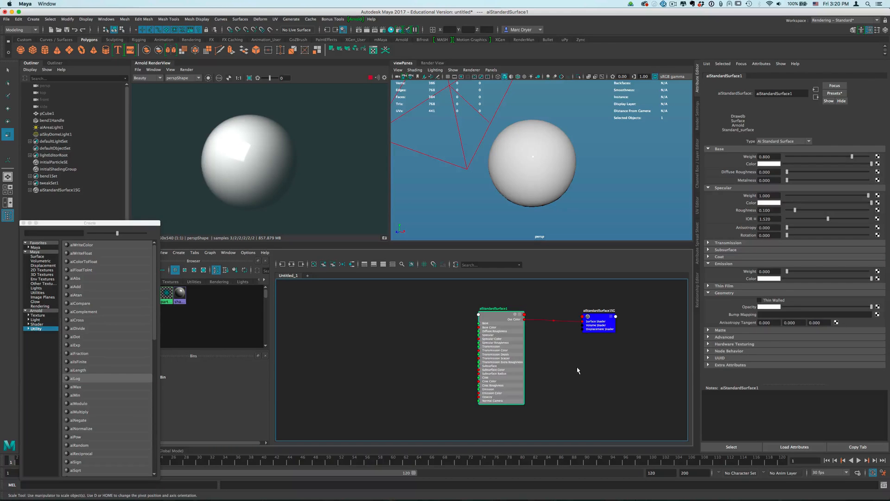
mouse_move(534, 372)
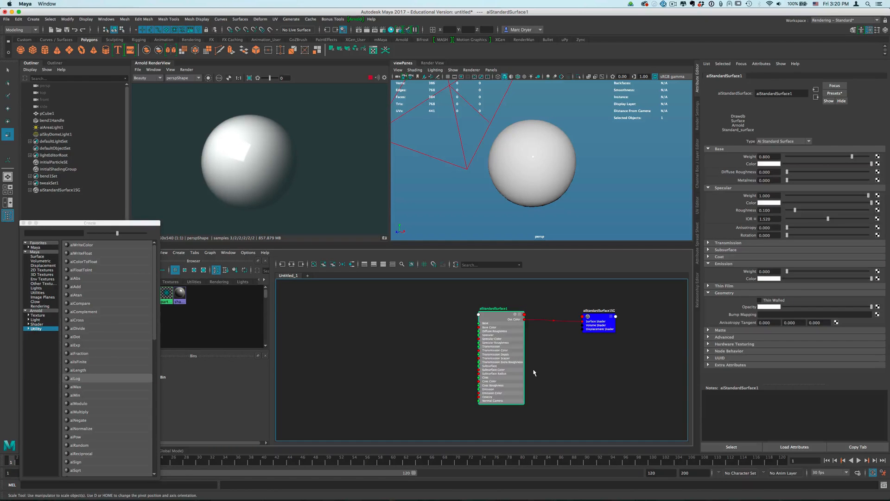
mouse_move(534, 376)
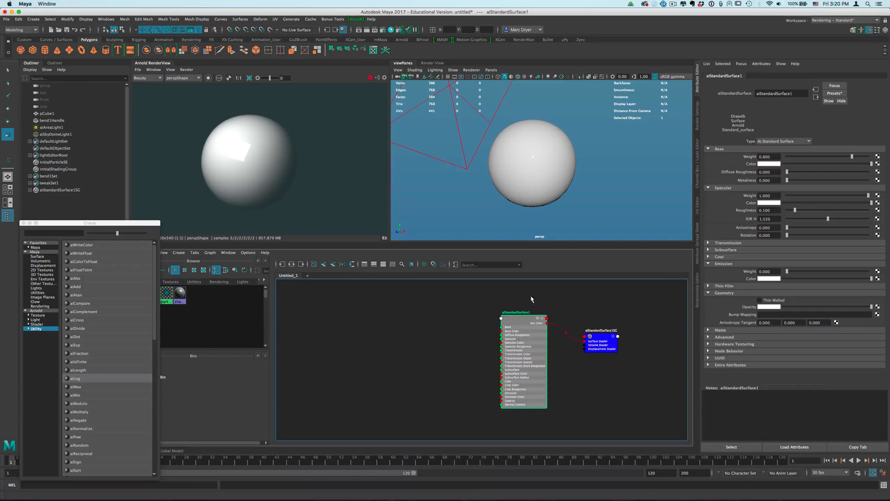
mouse_move(528, 171)
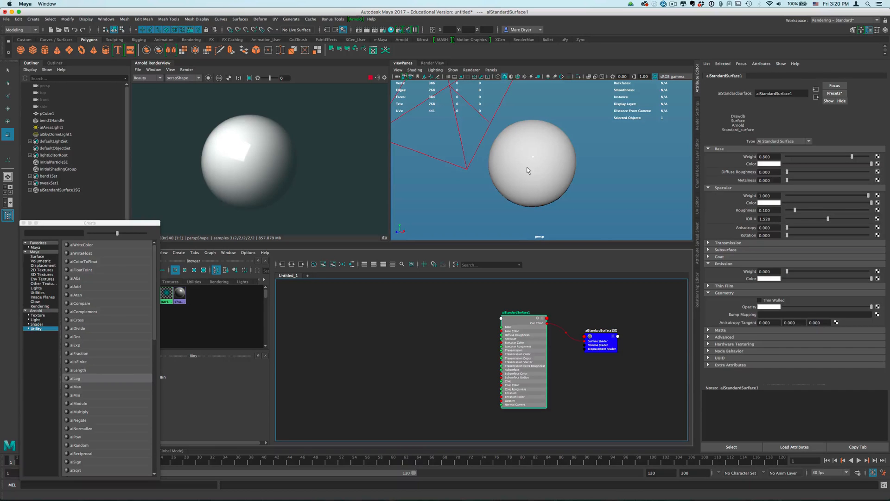
mouse_move(516, 321)
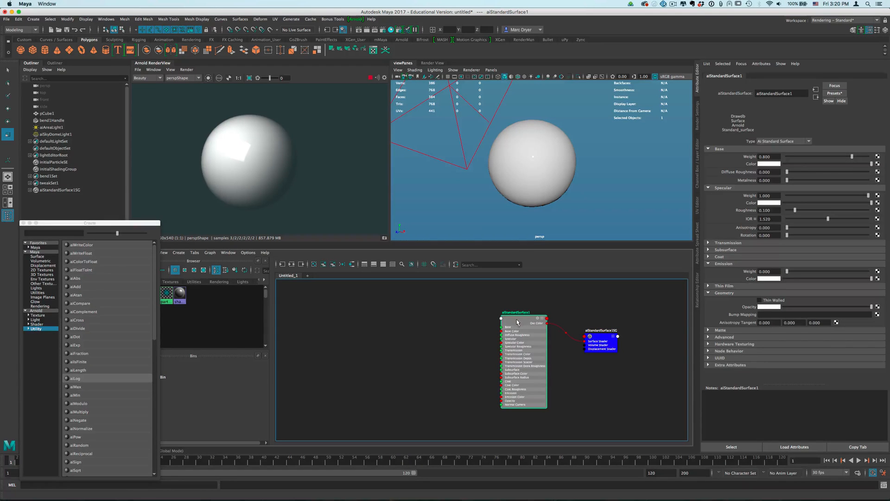
Step: Assign aiStandardSurface1 to the sphere selected in the viewport
drag(517, 322, 544, 169)
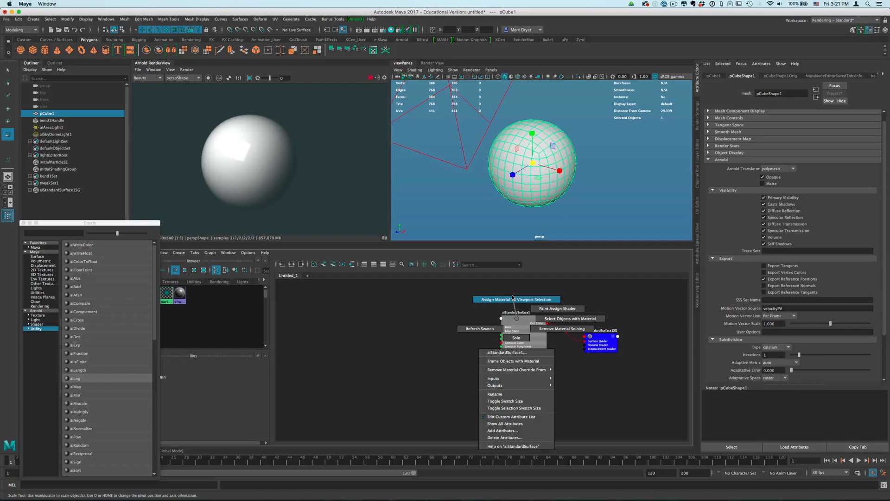
click(507, 423)
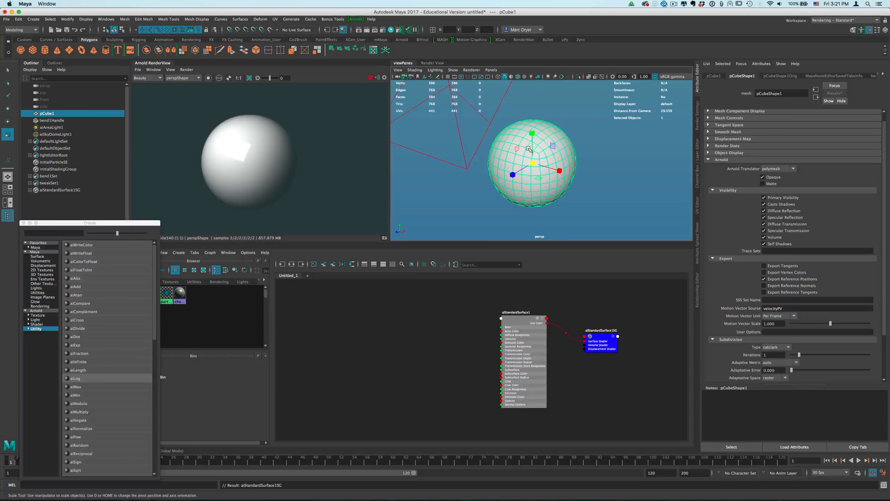
right_click(530, 149)
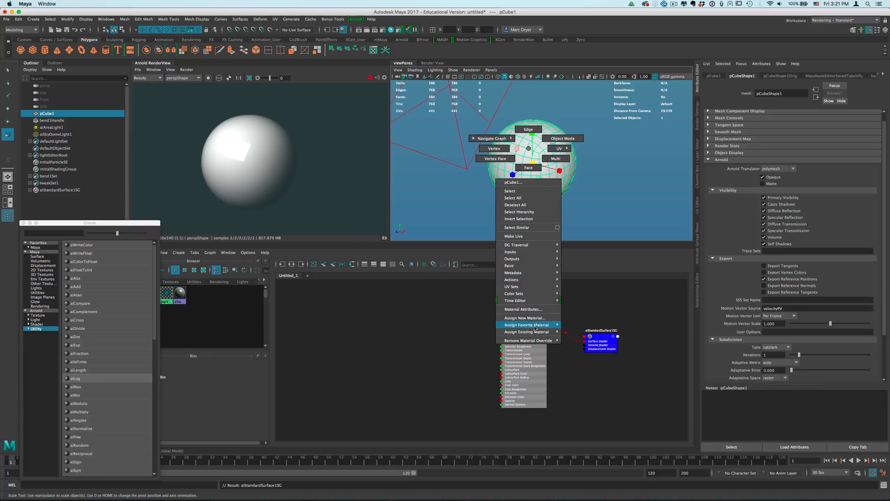
mouse_move(525, 332)
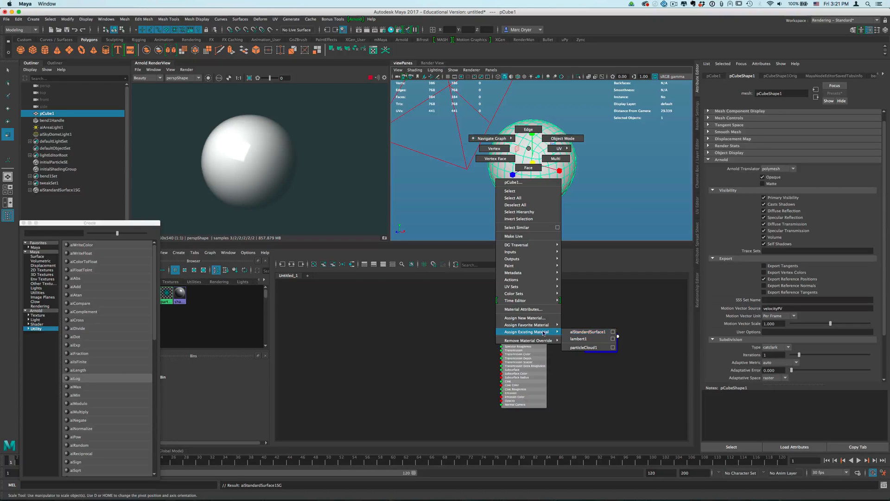
mouse_move(526, 325)
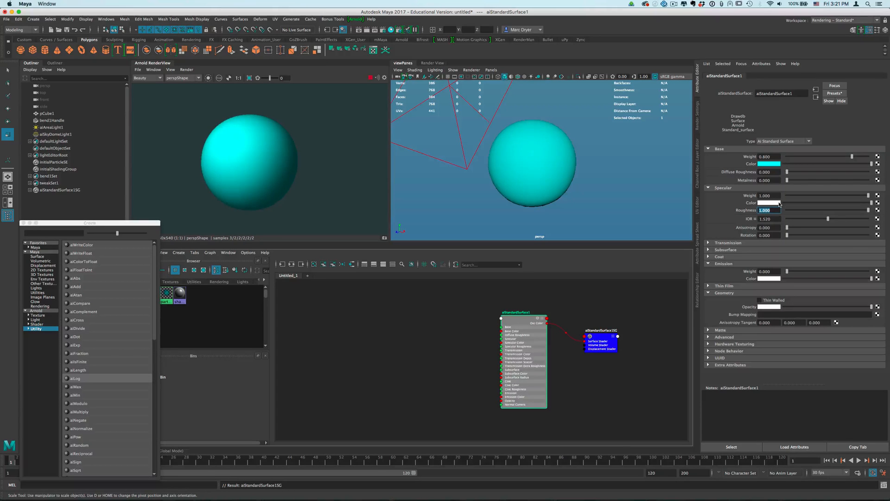
Step: Set aiStandardSurface1's Specular Roughness to 0.1 with a cyan base colour
text(0.1)
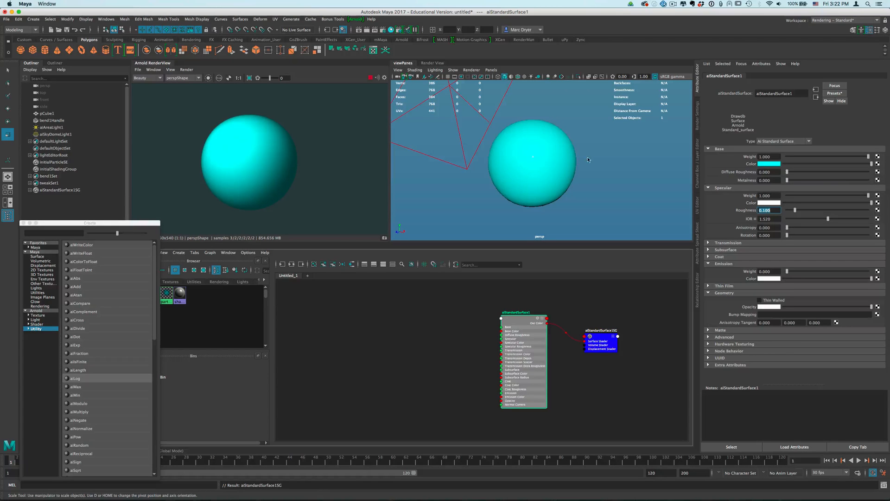
mouse_move(878, 159)
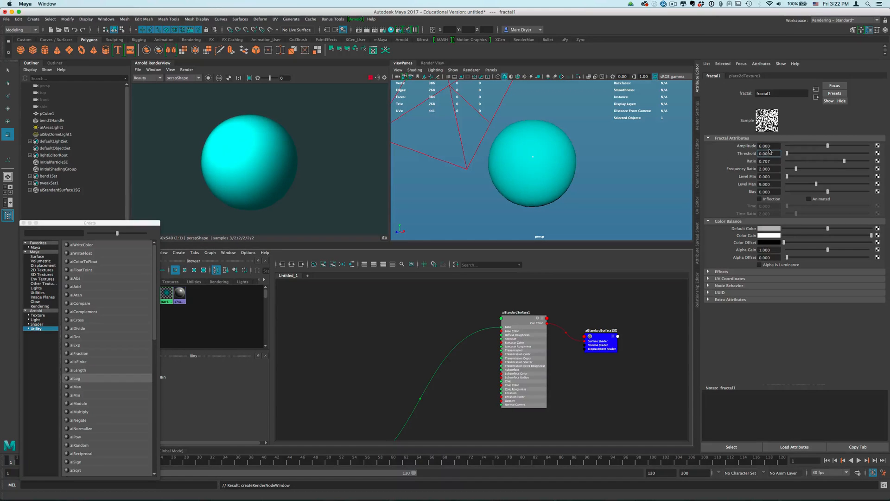
Step: Set the fractal1 texture's Amplitude to 1.000
text(1.000)
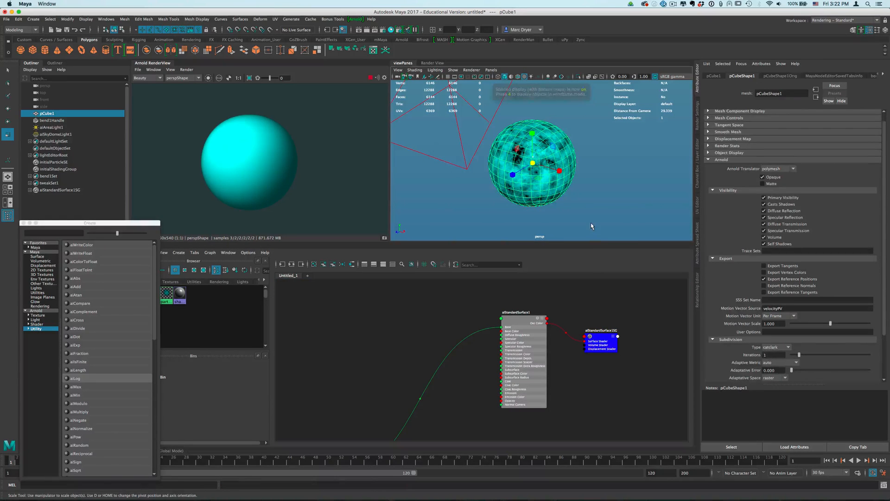
click(56, 133)
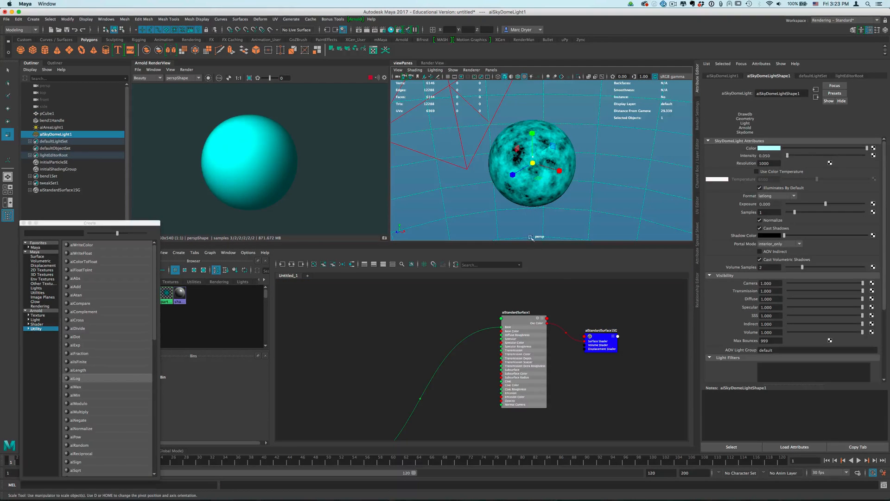
mouse_move(543, 203)
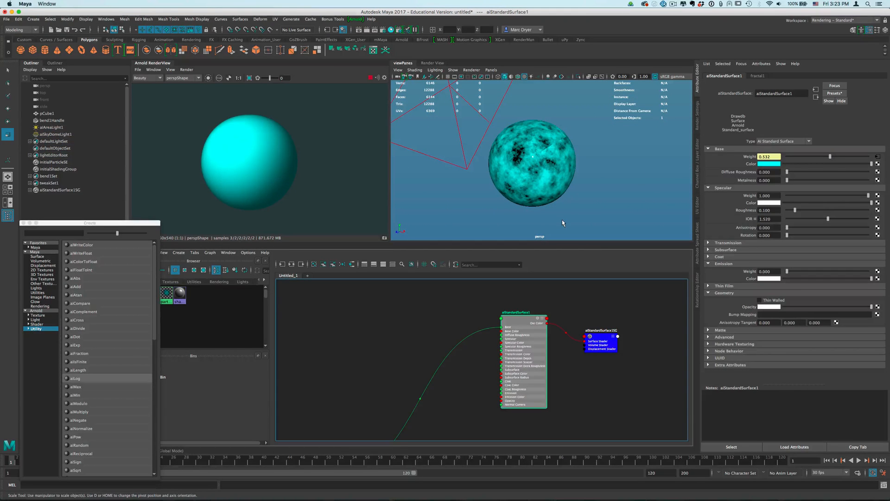
mouse_move(573, 255)
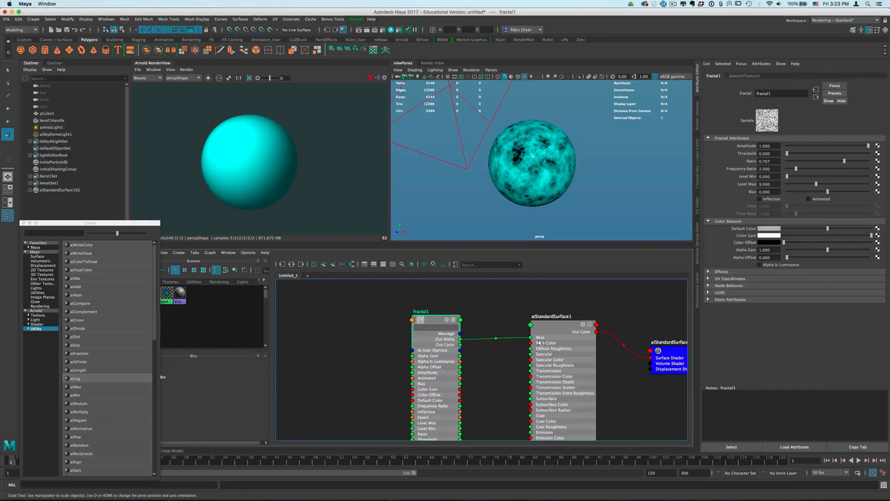
click(551, 316)
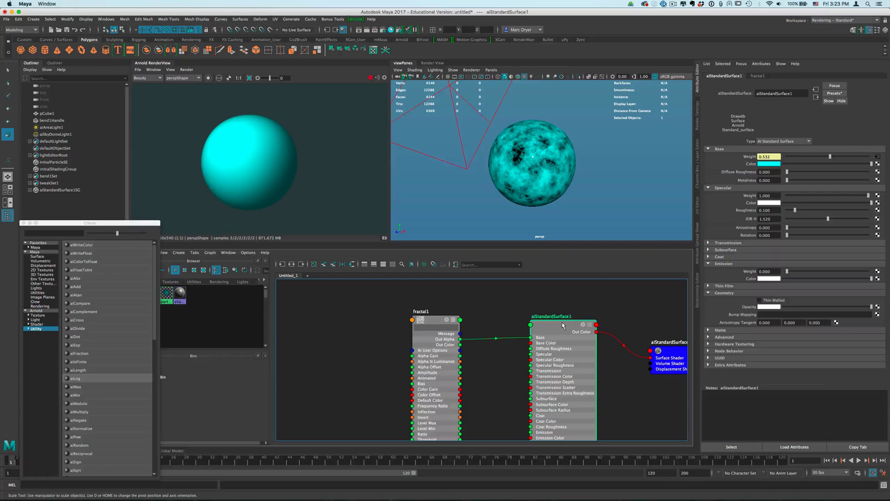
mouse_move(737, 139)
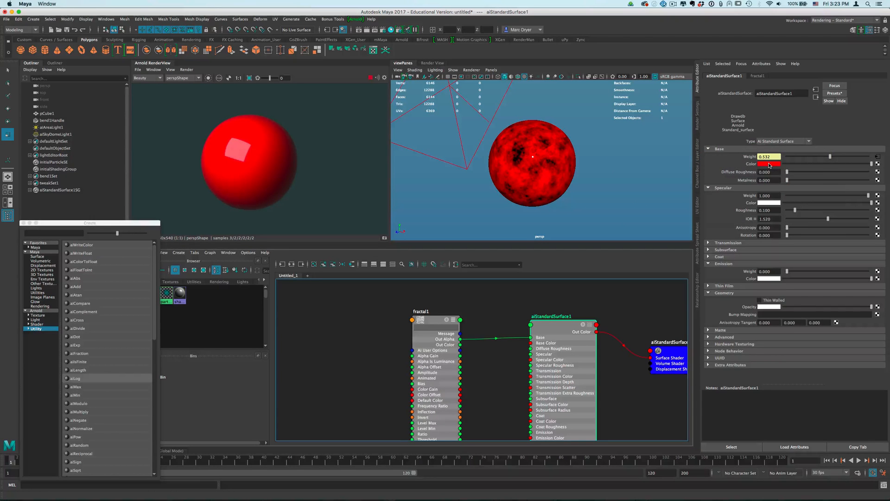
Step: Change the shader's Base Color swatch to red
click(770, 164)
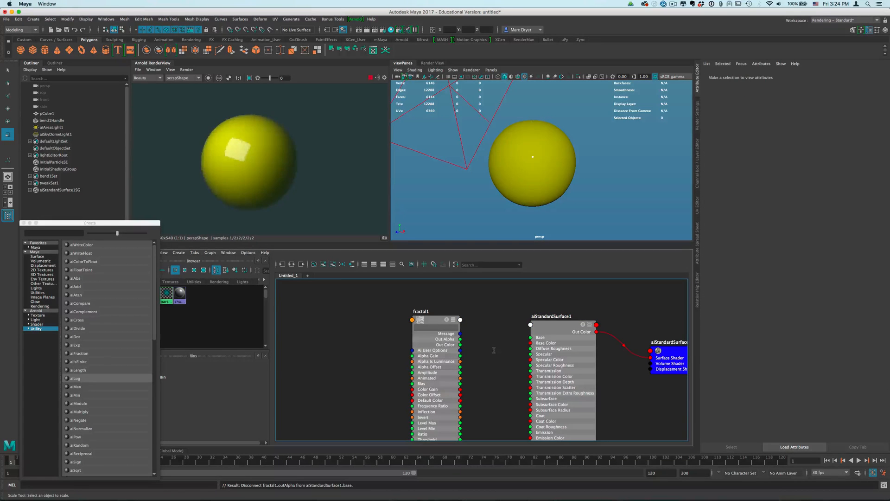
Step: Break fractal1's Out Alpha connection to aiStandardSurface1's Base
click(551, 316)
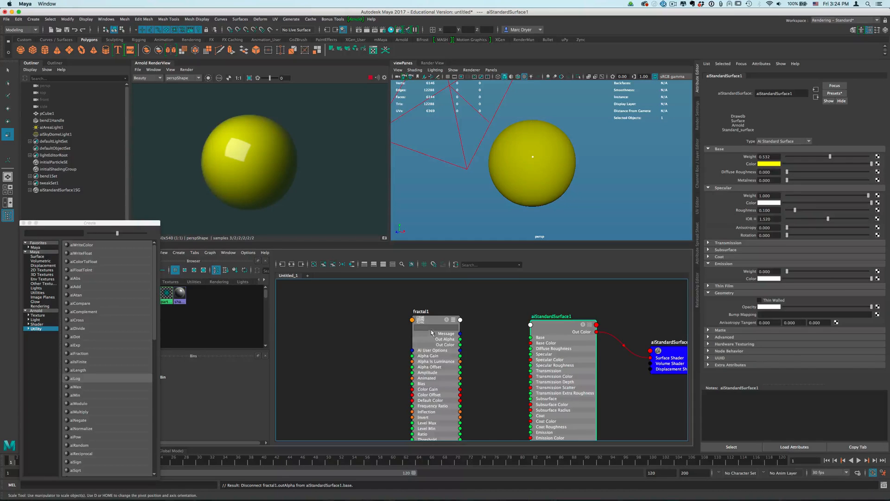
click(421, 311)
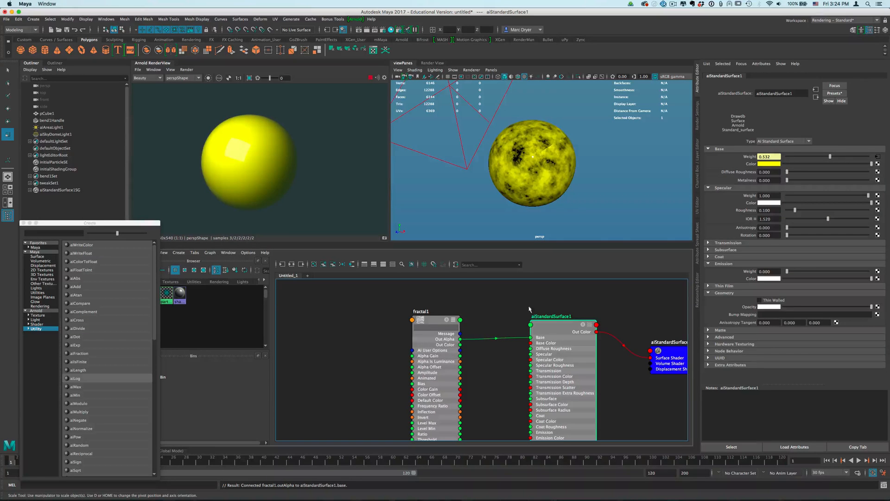
click(421, 312)
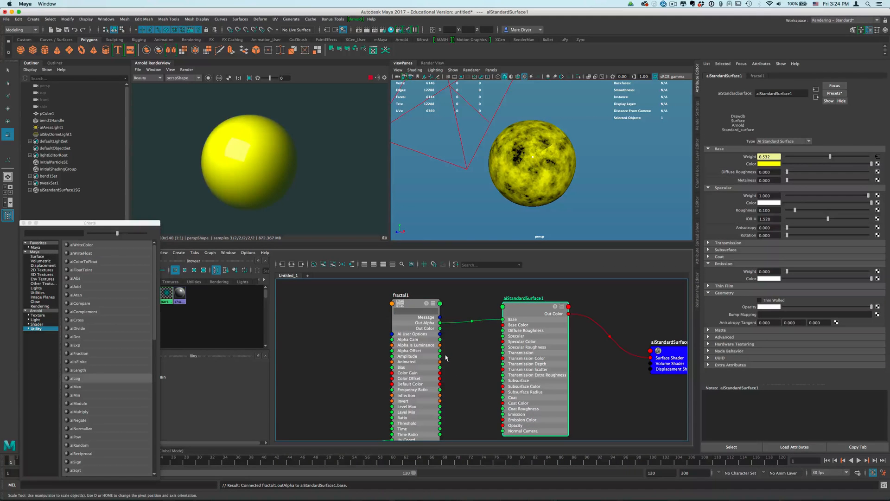
click(400, 303)
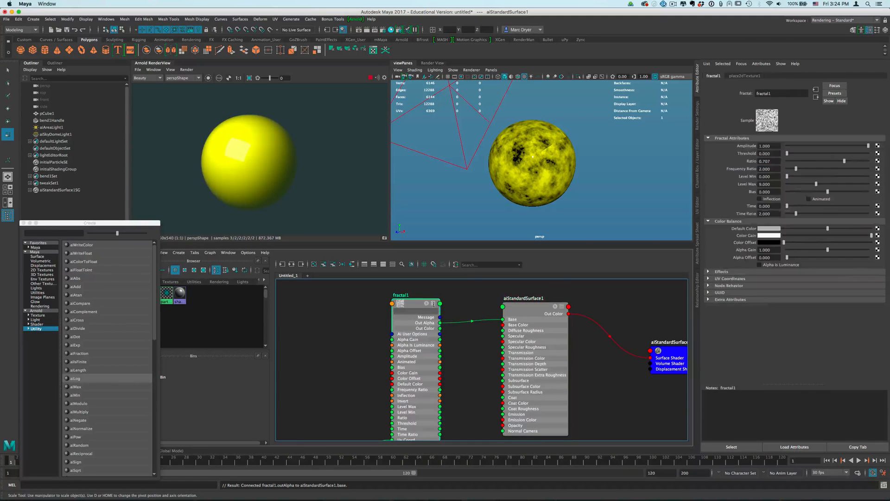
click(401, 304)
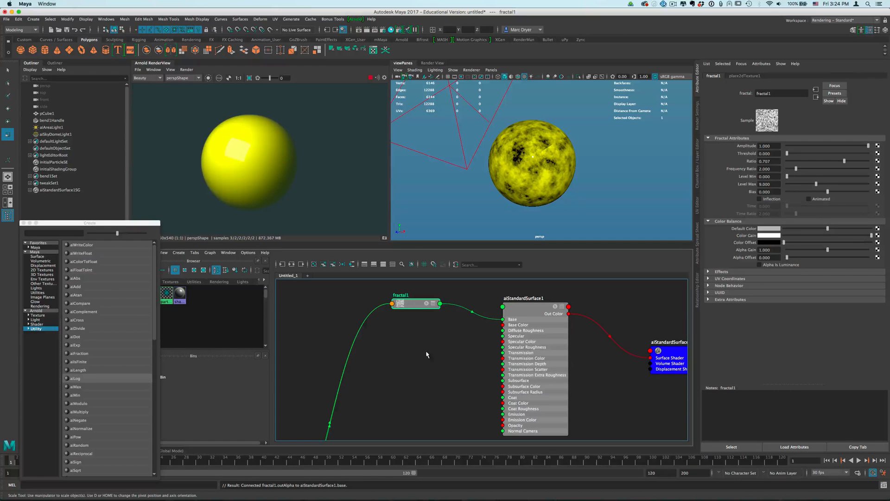
Step: Expand fractal1 and aiStandardSurface1 to show all their attributes in the Hypershade
click(523, 307)
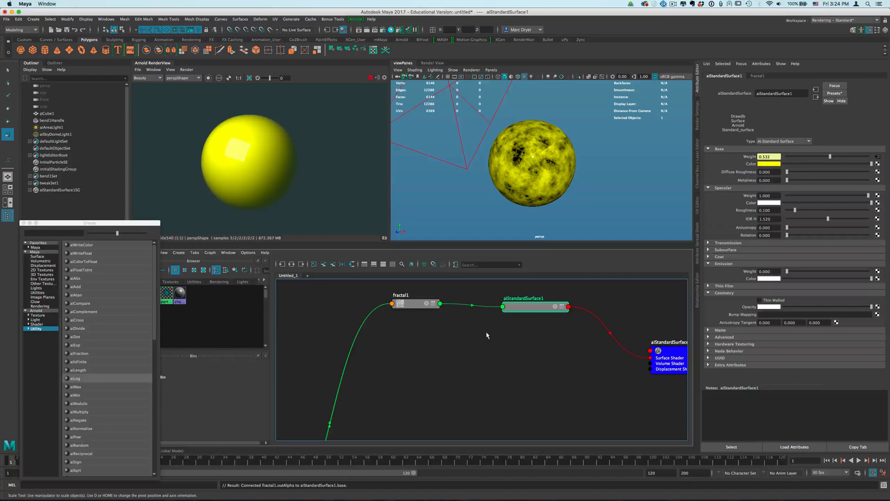
click(401, 295)
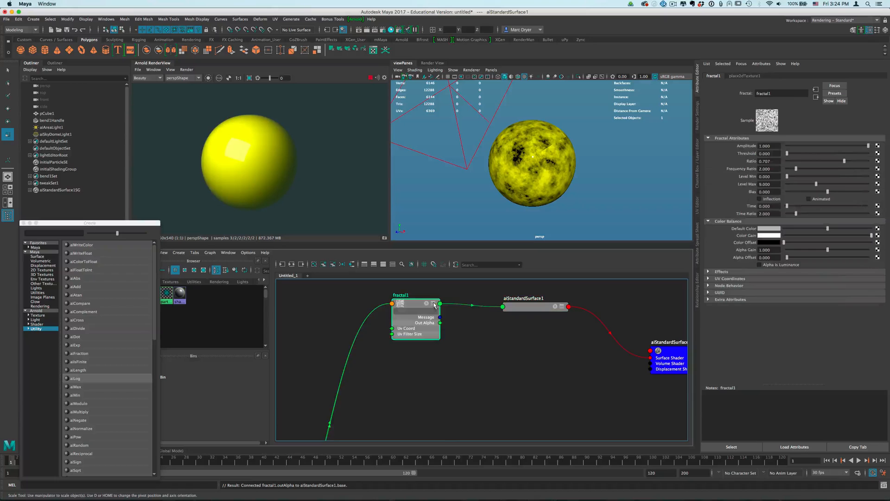
click(434, 305)
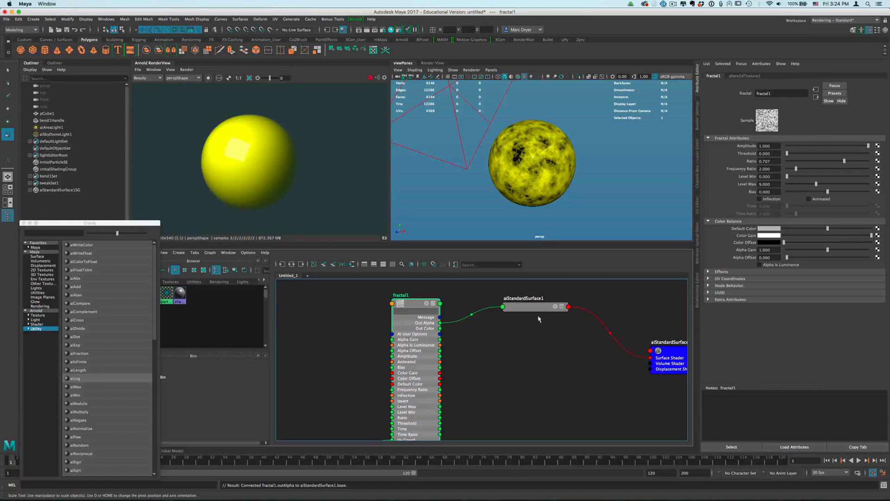
click(523, 307)
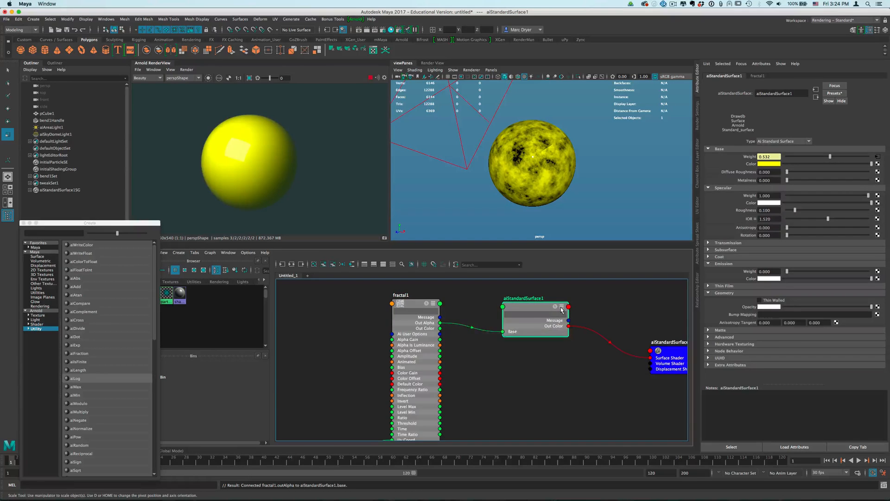
click(554, 307)
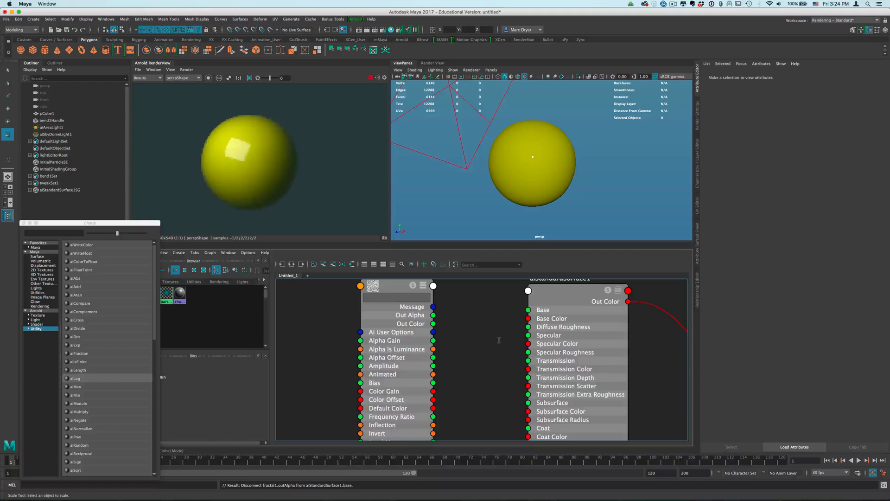
Step: Connect fractal1's Out Alpha to aiStandardSurface1's Base Color R, G and B channels
click(567, 290)
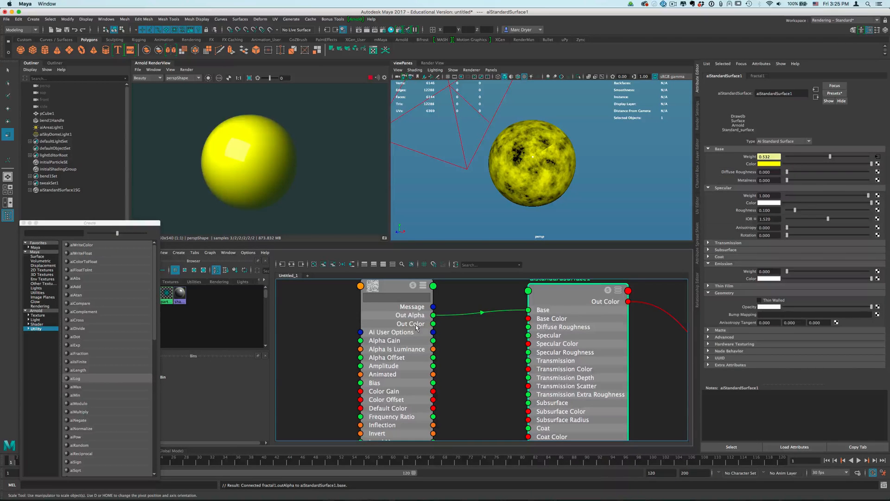
mouse_move(417, 378)
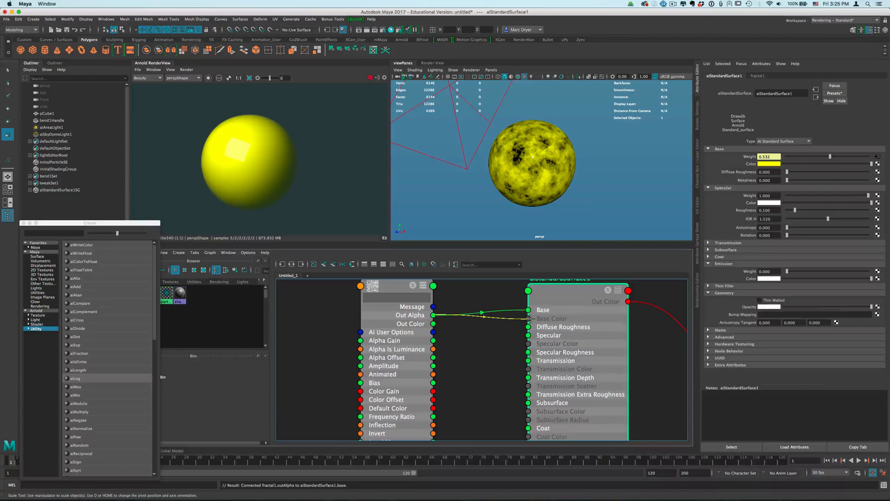
click(529, 318)
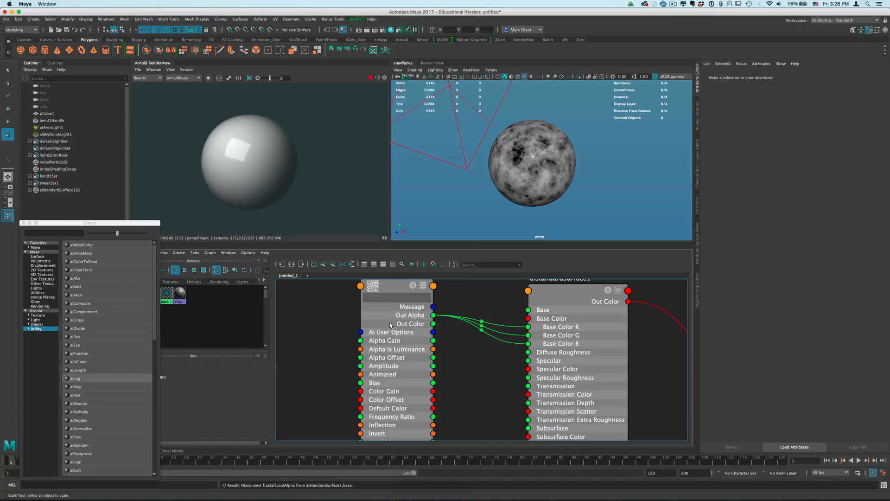
Step: Connect fractal1's Out Color R to aiStandardSurface1's Base input
click(396, 292)
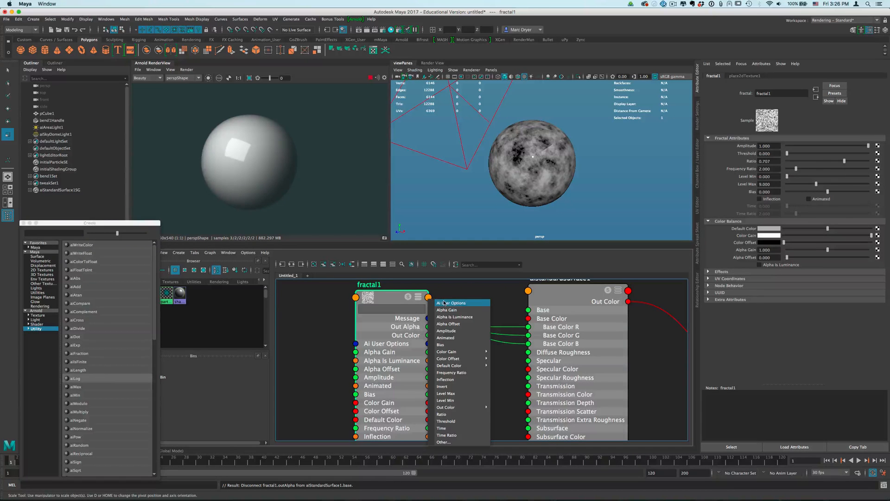
mouse_move(447, 351)
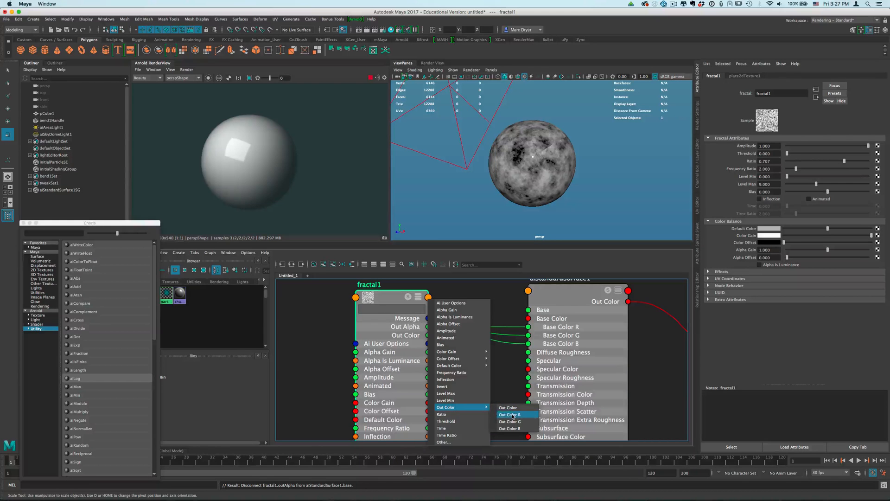
click(510, 414)
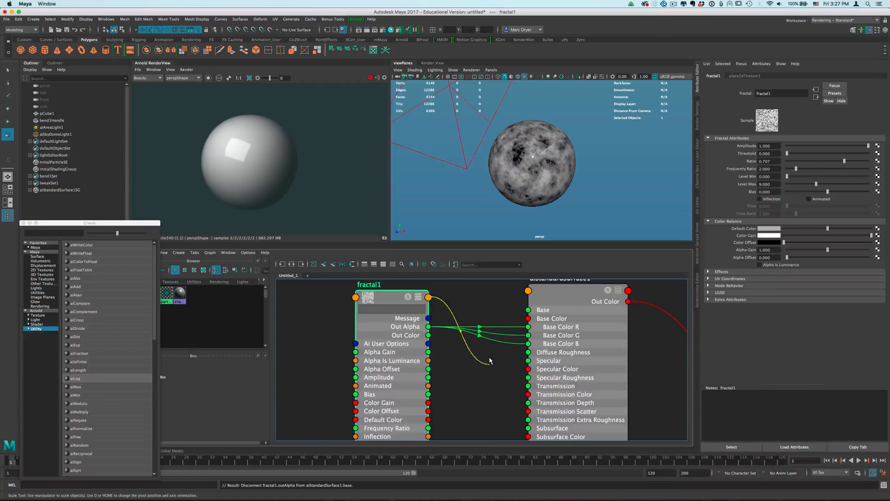
drag(428, 334, 527, 310)
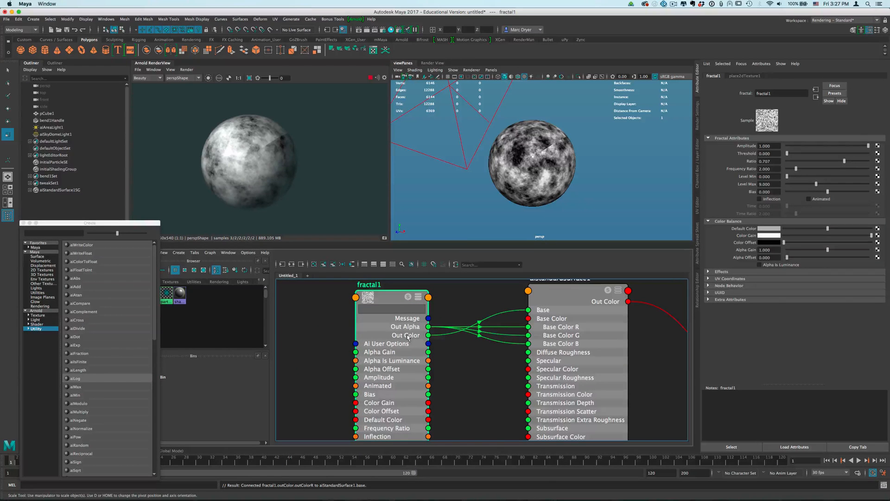
mouse_move(470, 376)
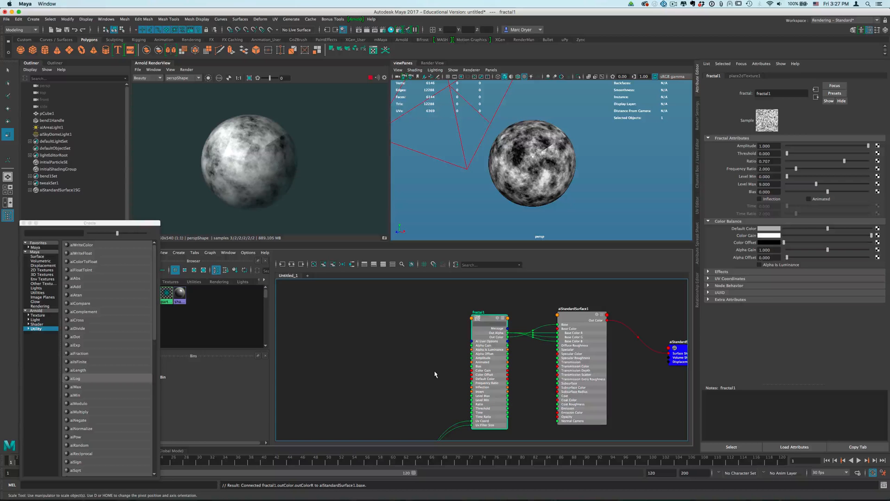
mouse_move(326, 348)
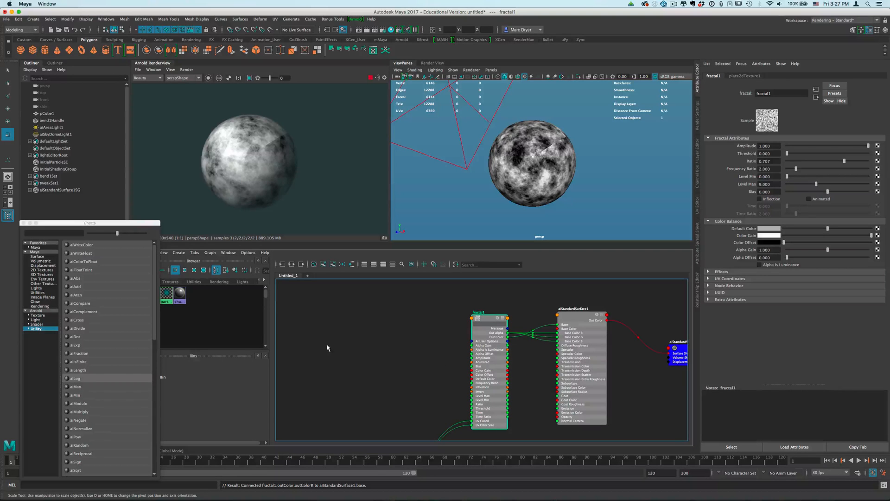
mouse_move(234, 335)
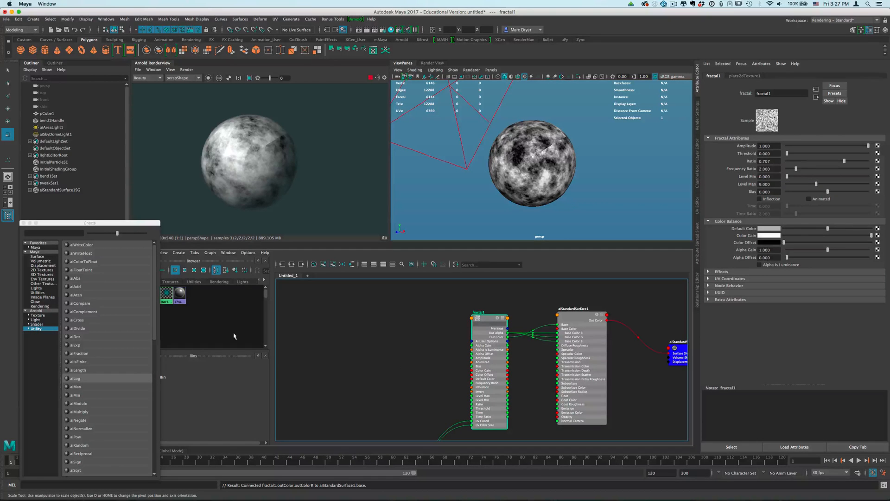
Step: Create a noise1 2D texture and wire its Out Alpha into fractal1's Alpha Gain
click(41, 270)
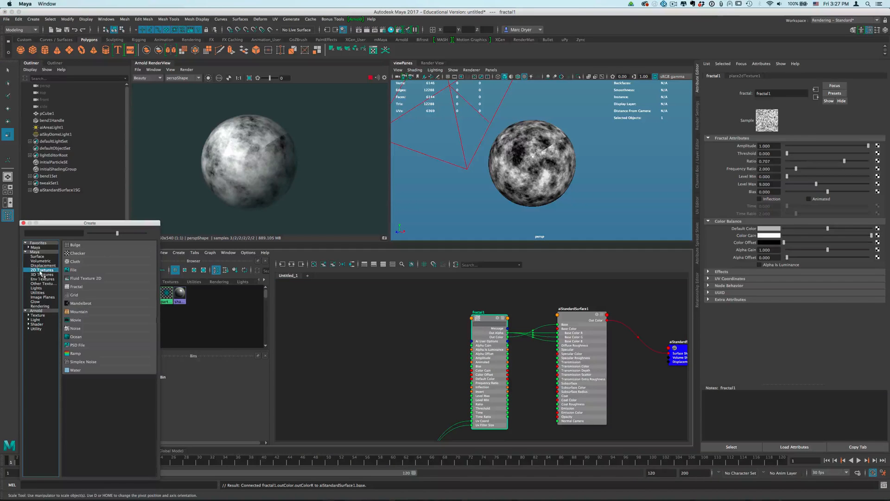
click(74, 329)
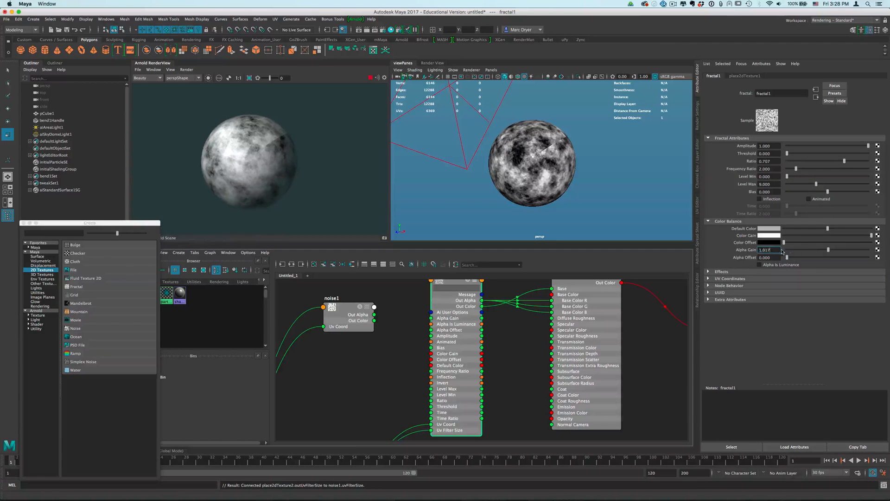
text(0.000)
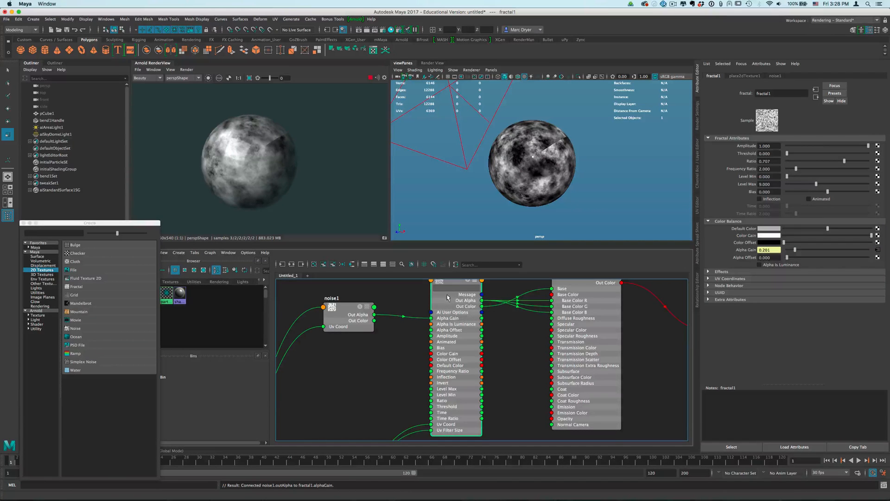
click(331, 298)
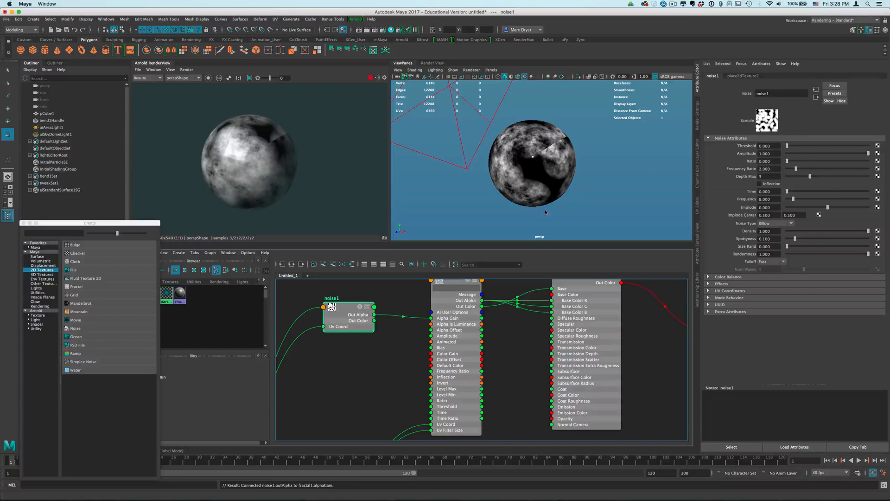
mouse_move(548, 190)
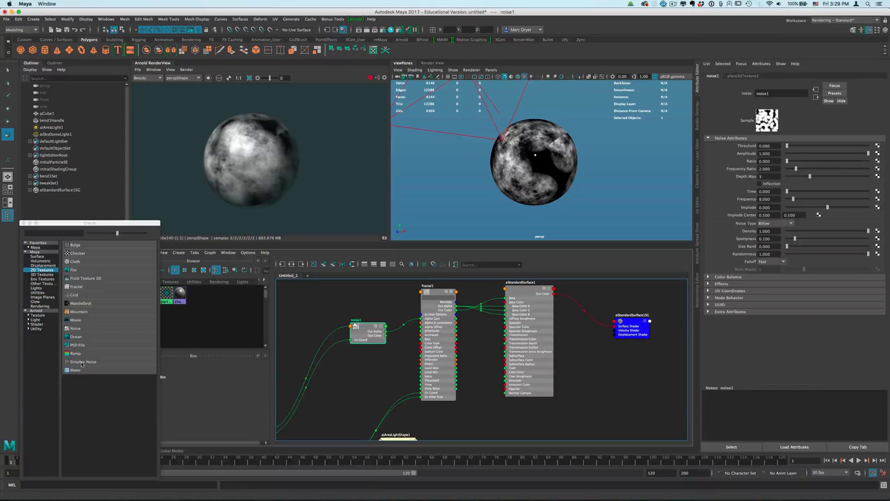
Step: Create a simplexNoise1 texture and reveal noise1's Color Balance to connect its Alpha Gain
click(83, 362)
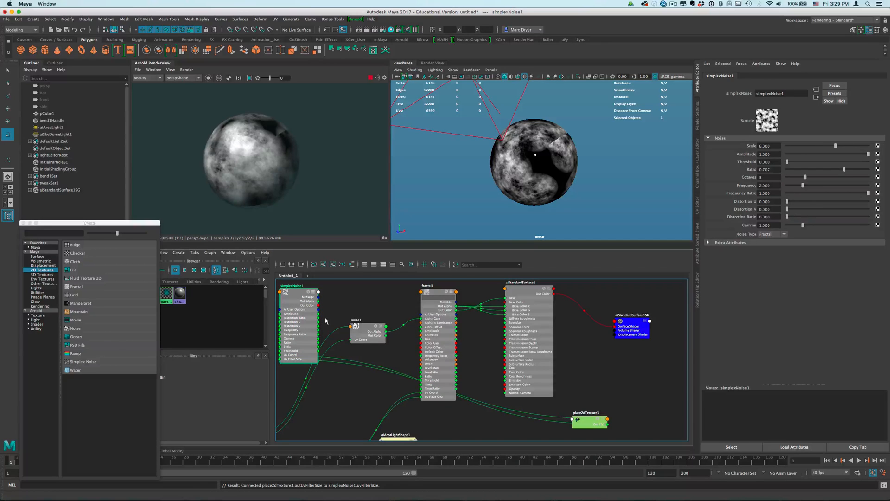
click(357, 320)
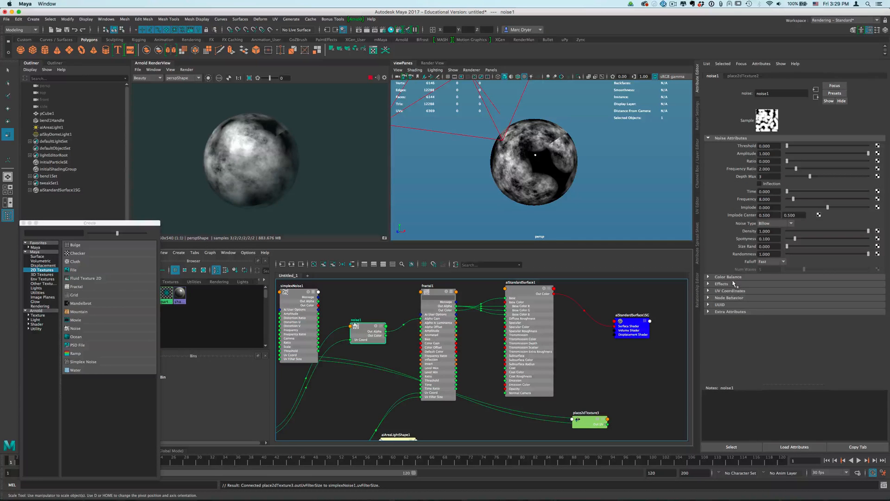
click(728, 276)
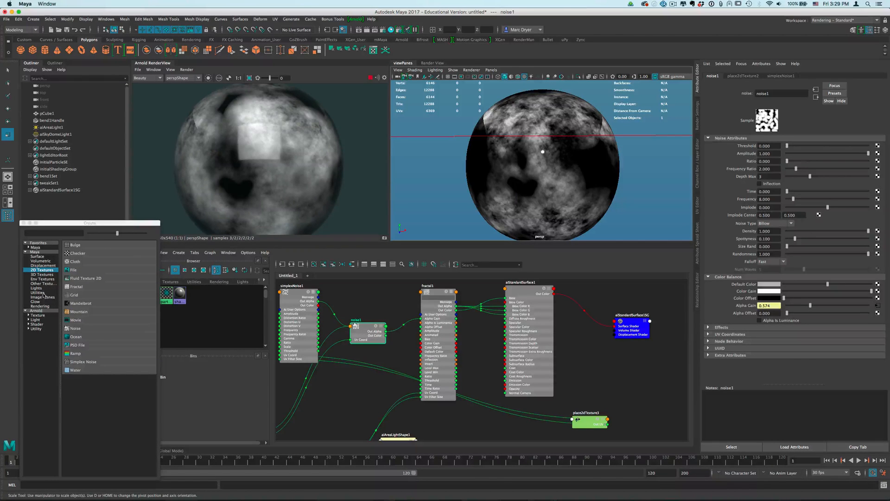
Step: Browse the Create panel's Utilities list for the Blend Colors node
click(38, 292)
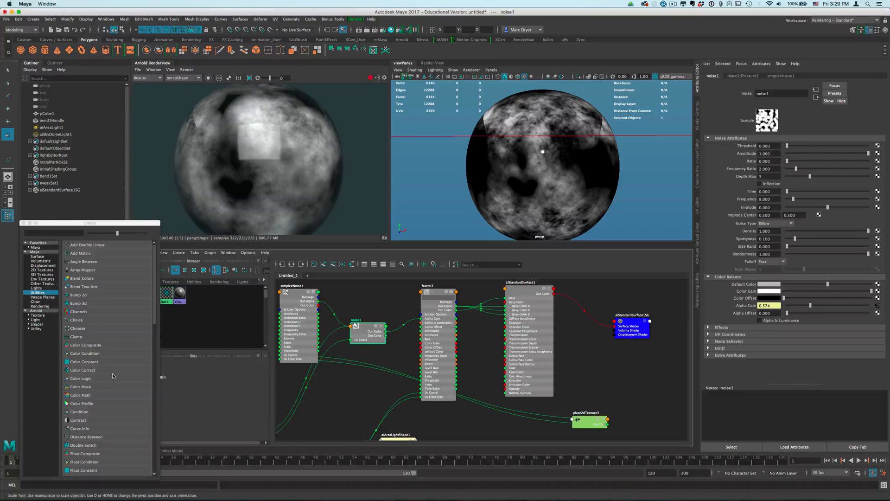
scroll(down, 3)
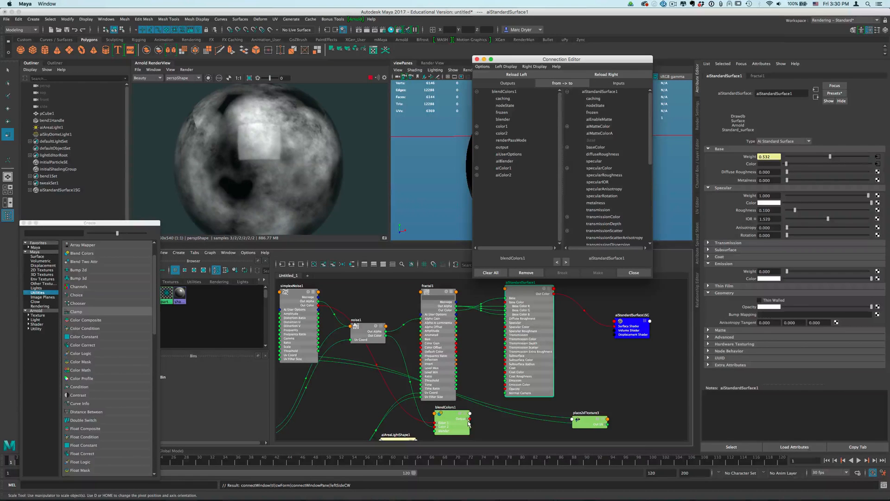
Step: Wire blendColors1 output.outputR into aiStandardSurface1's Emission so the sphere renders mostly bright white
click(633, 272)
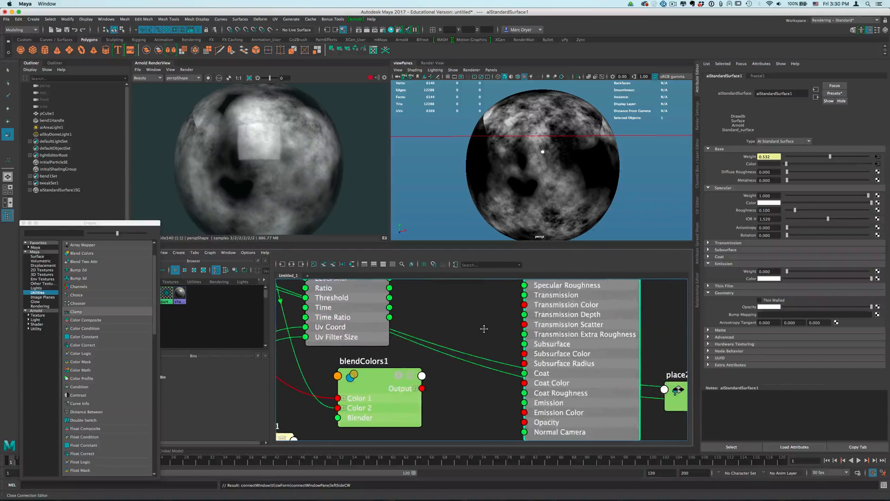
click(408, 389)
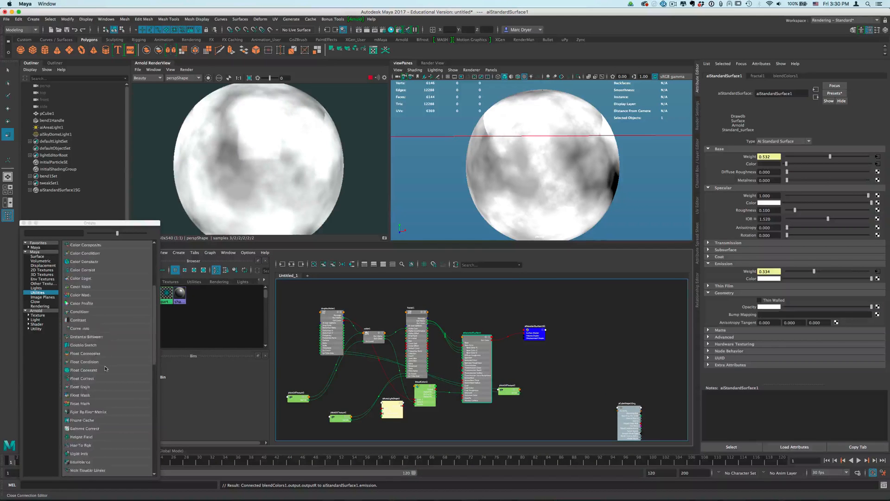
scroll(down, 3)
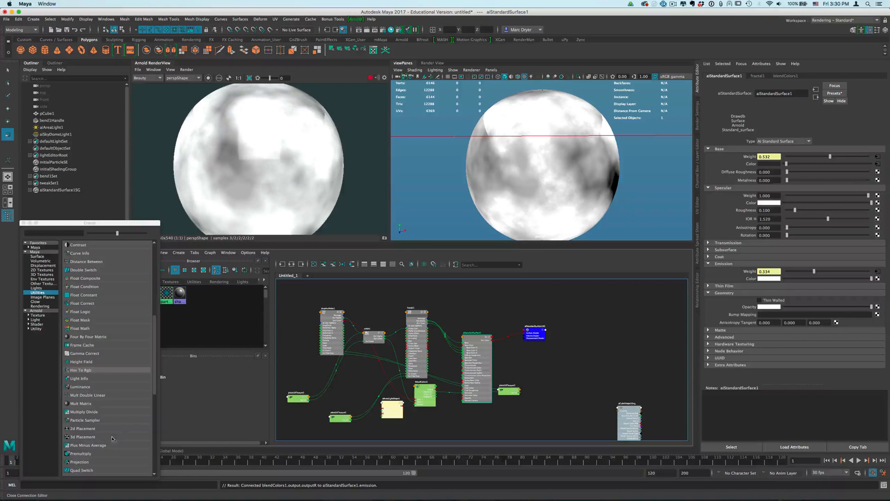